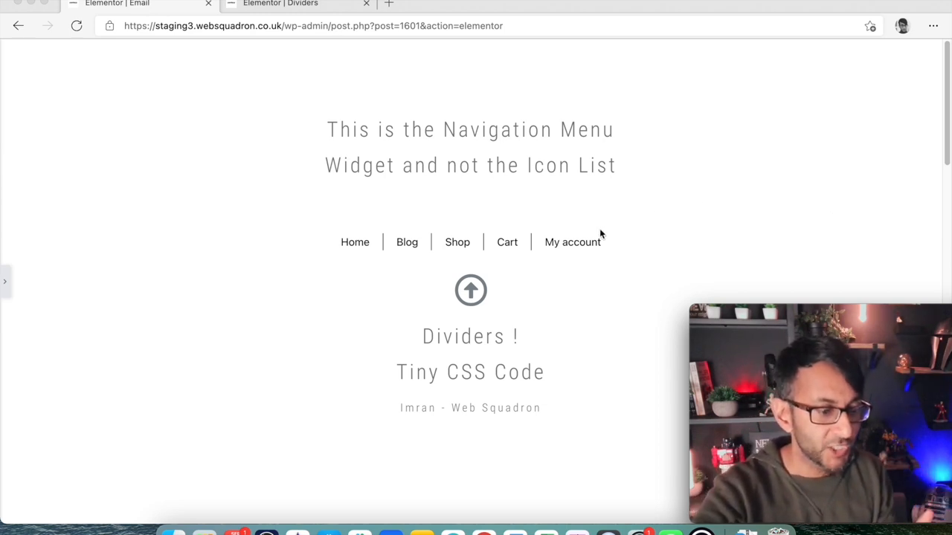
{"action": "mouse_move", "coordinate": [532, 250]}
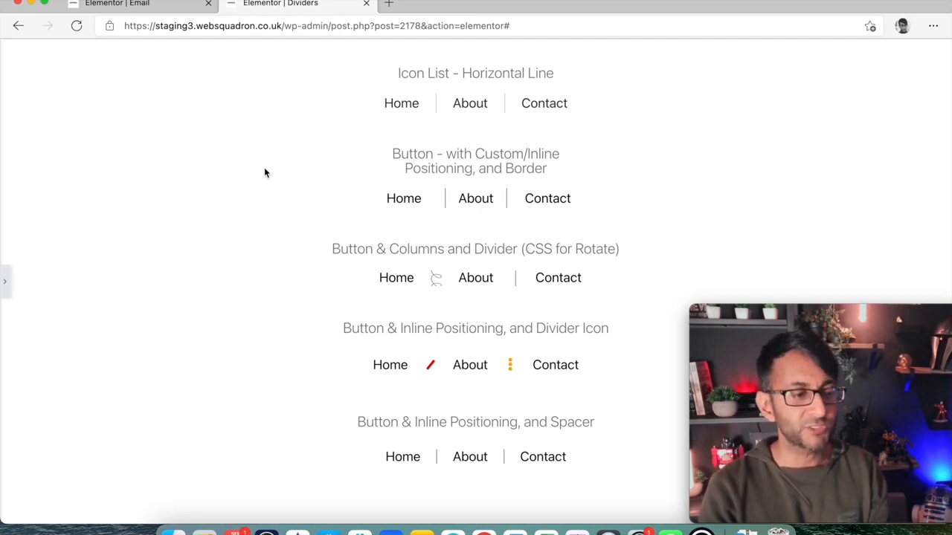
{"action": "mouse_move", "coordinate": [562, 216]}
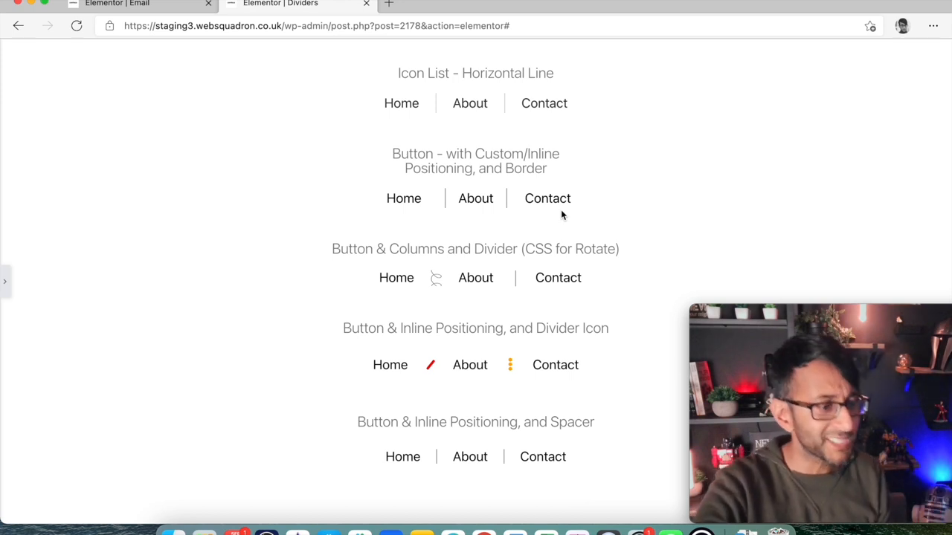
- Place a Nav Menu widget (found via 'nav') beneath the page heading, centred
{"action": "left_click", "coordinate": [116, 4]}
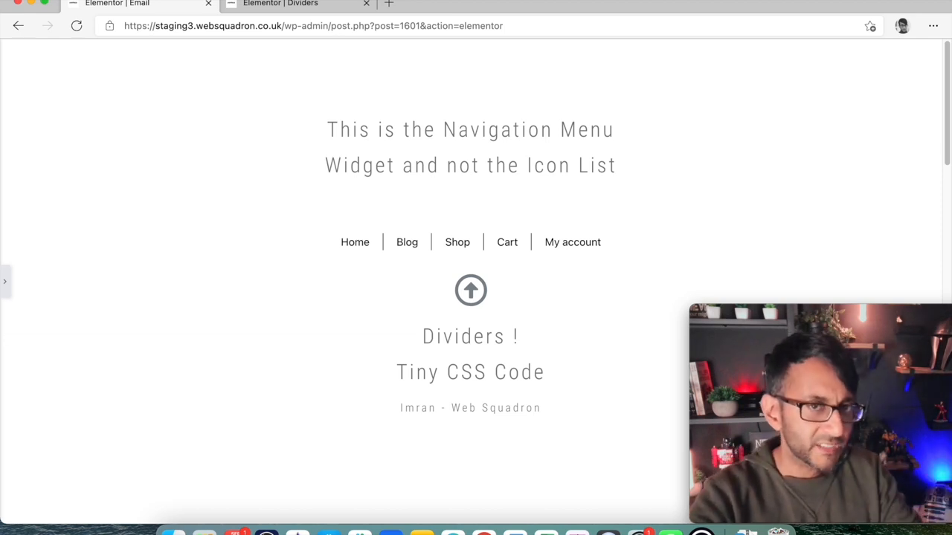
{"action": "left_click", "coordinate": [5, 282]}
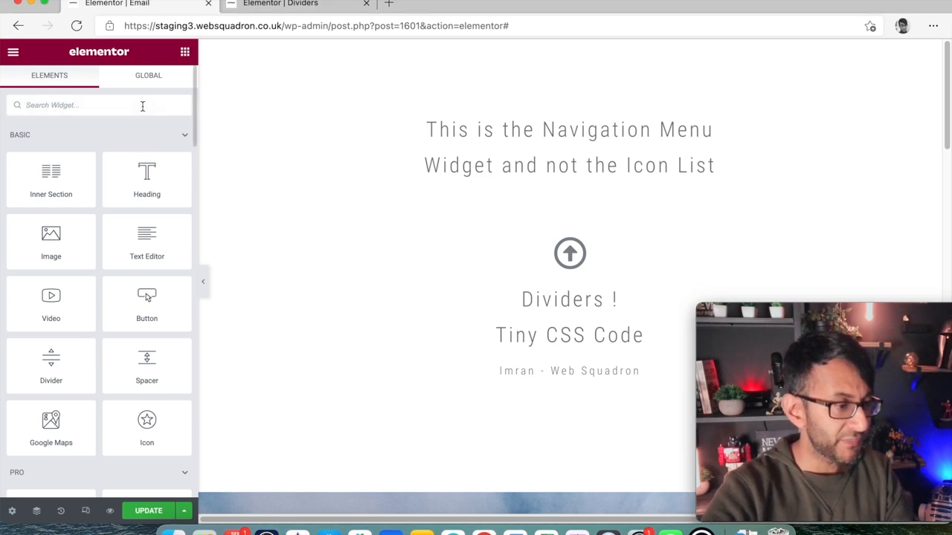
{"action": "type", "text": "nav"}
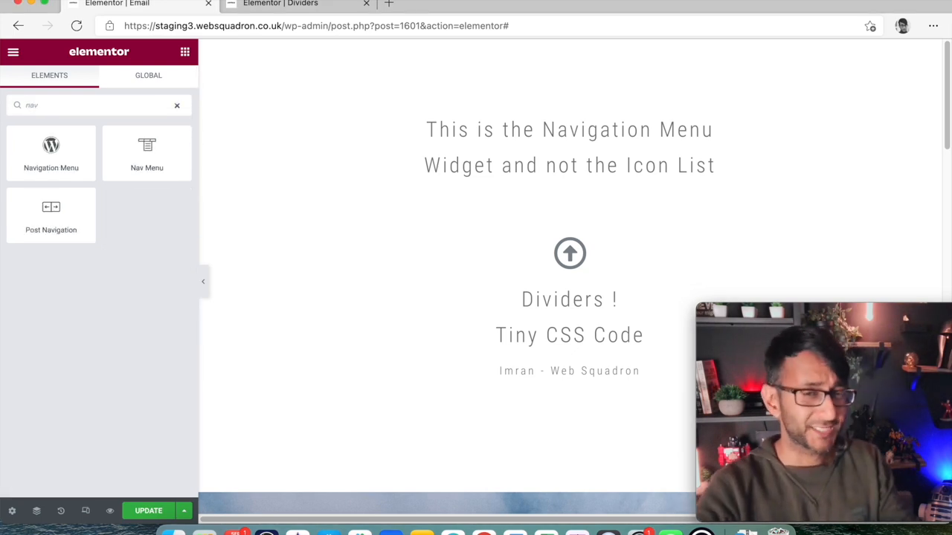
{"action": "left_click_drag", "start_coordinate": [146, 148], "coordinate": [521, 186]}
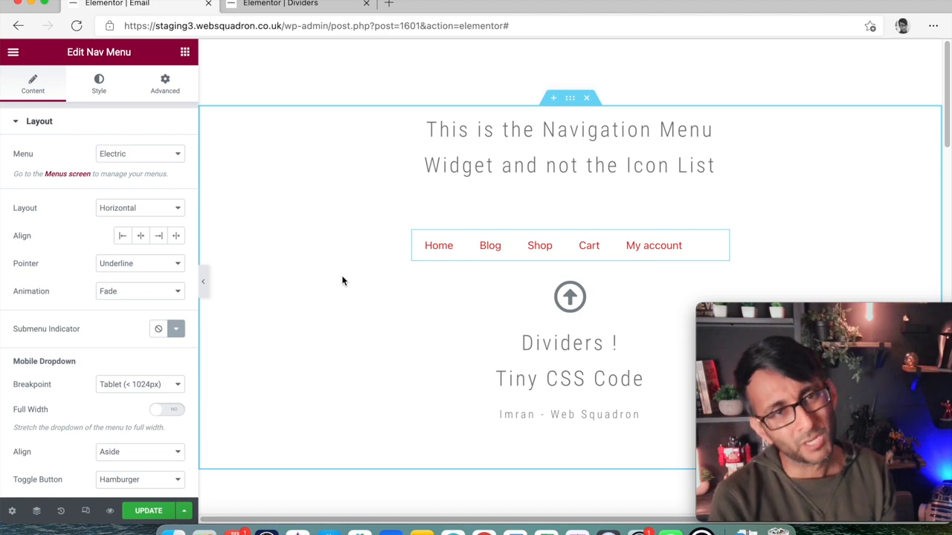
{"action": "mouse_move", "coordinate": [255, 281]}
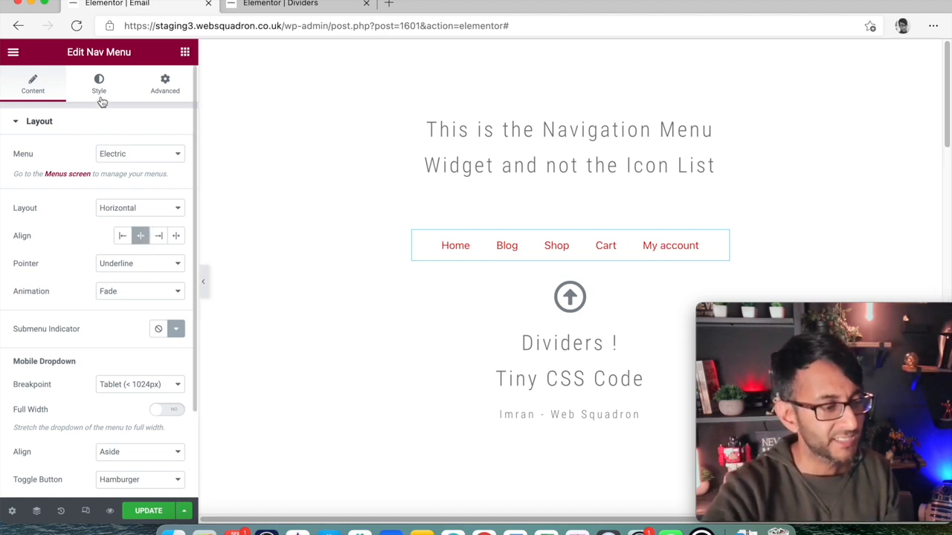
- Give the menu black item text and a Background pointer, then adjust the hover pointer colour
{"action": "left_click", "coordinate": [98, 84]}
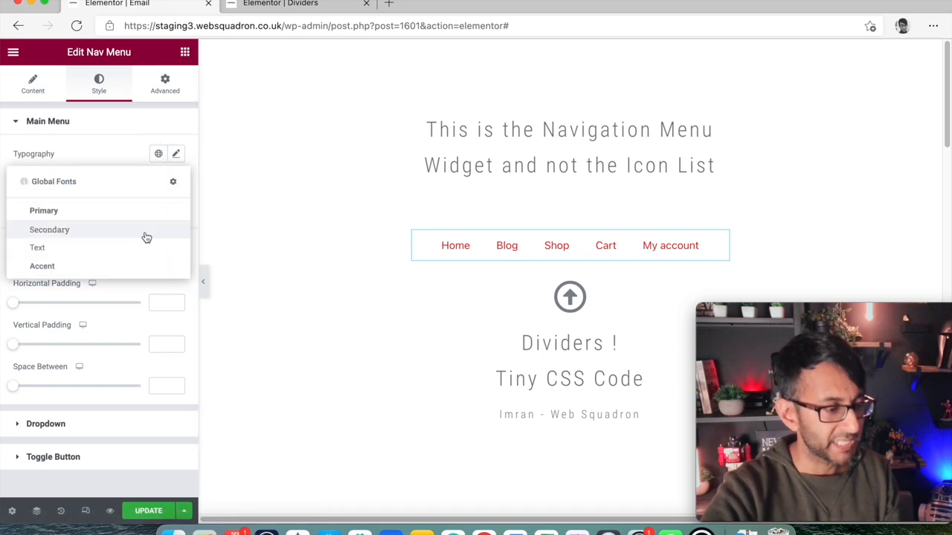
{"action": "left_click", "coordinate": [47, 122]}
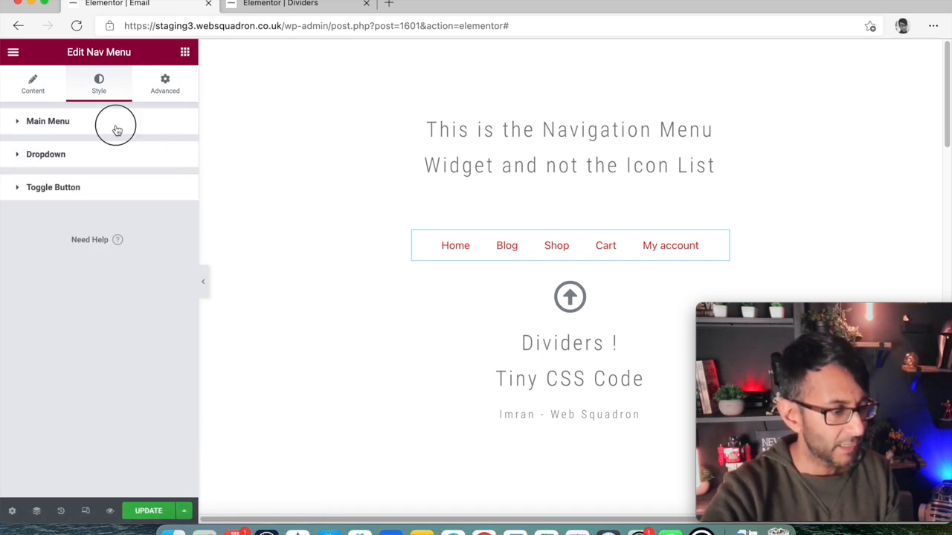
{"action": "left_click", "coordinate": [48, 121]}
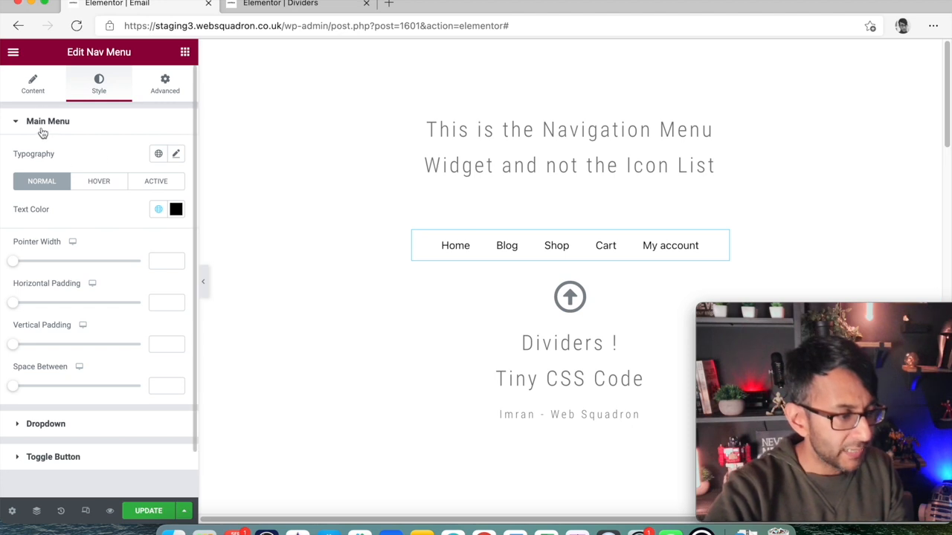
{"action": "left_click", "coordinate": [33, 83]}
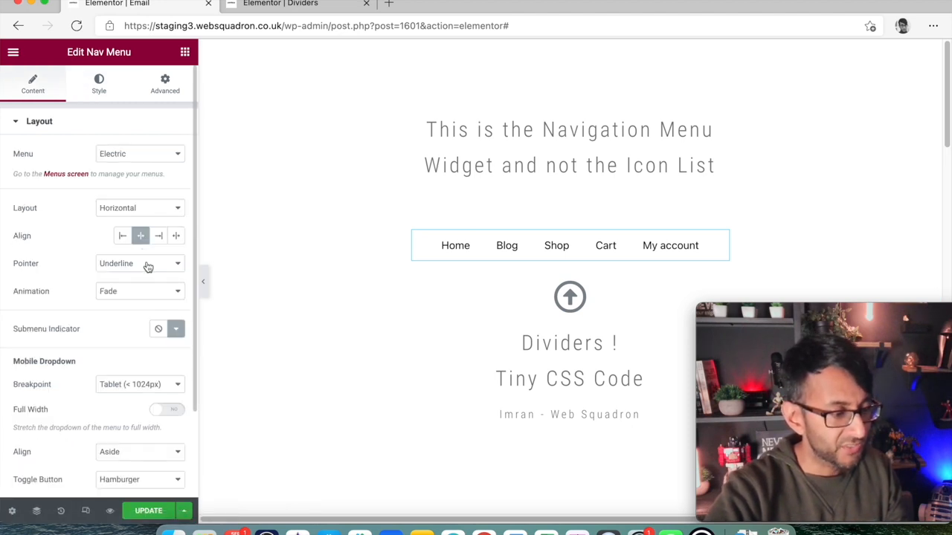
{"action": "left_click", "coordinate": [140, 264]}
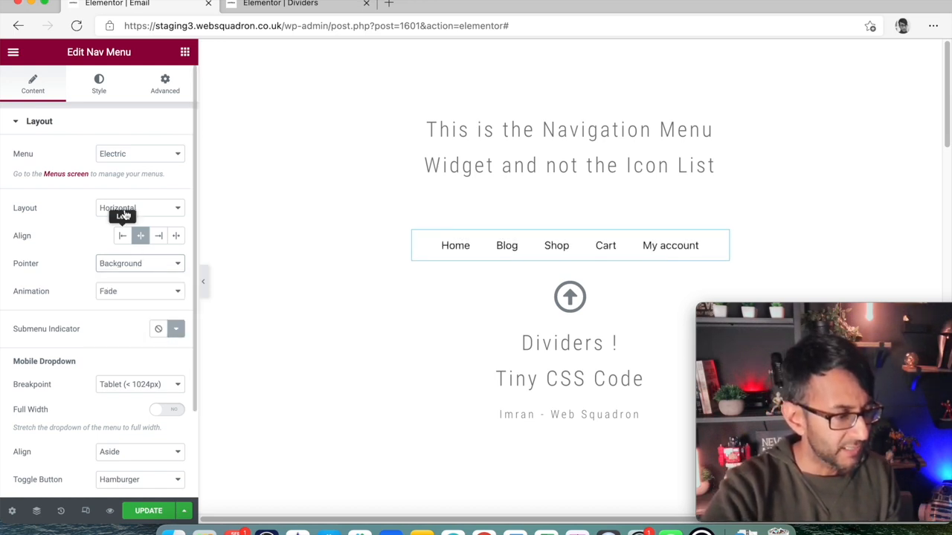
{"action": "left_click", "coordinate": [98, 81]}
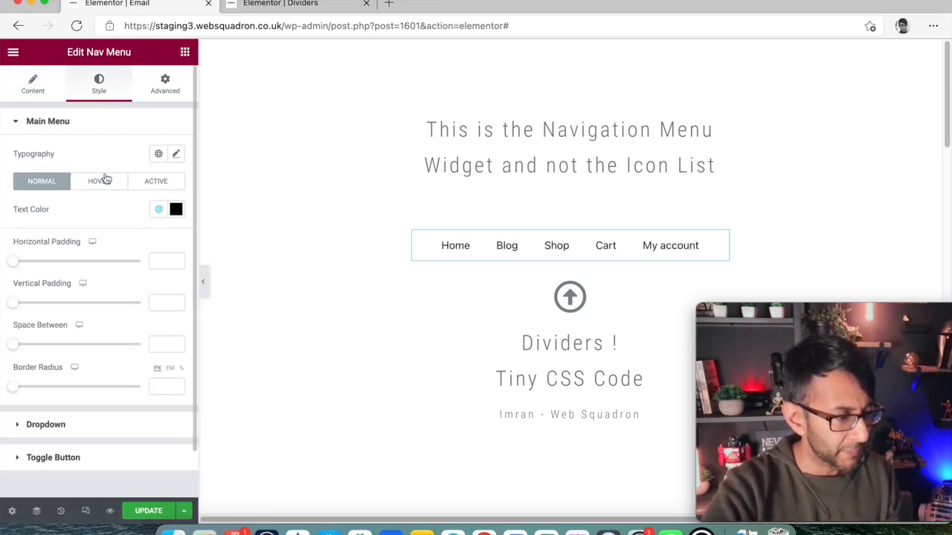
{"action": "left_click", "coordinate": [98, 181]}
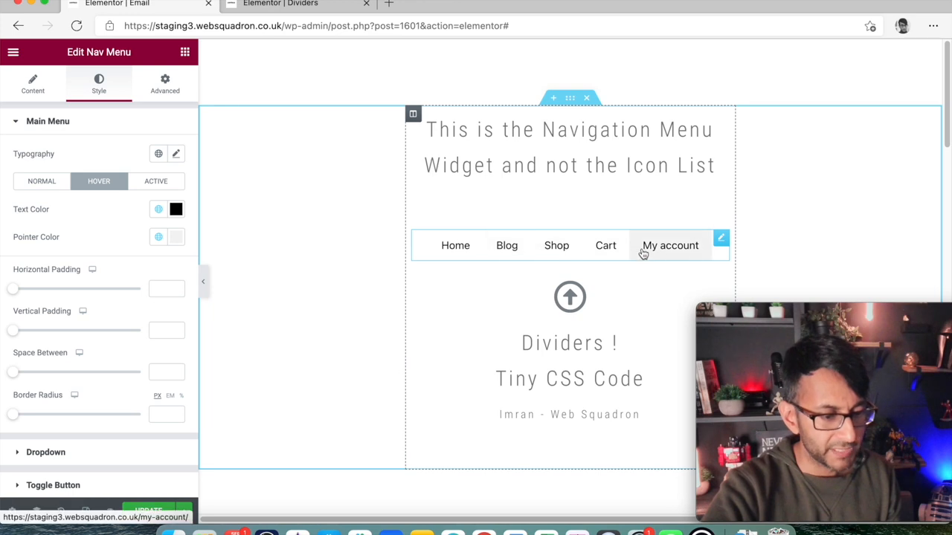
{"action": "mouse_move", "coordinate": [456, 245]}
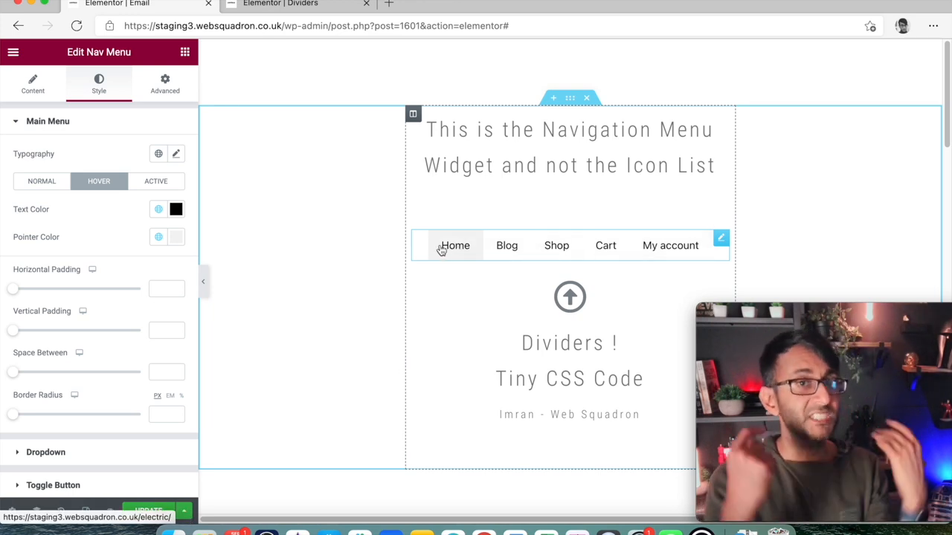
{"action": "mouse_move", "coordinate": [344, 220]}
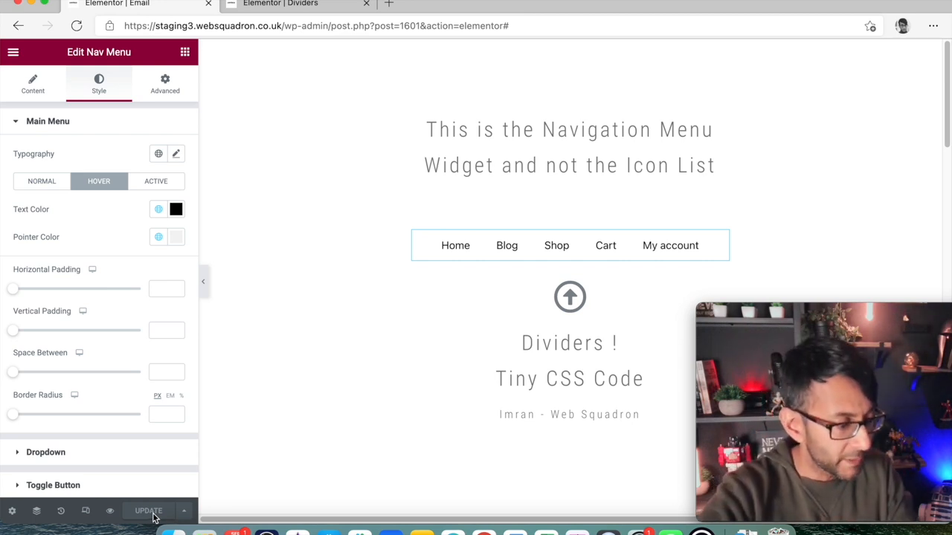
- Update the page and bring up the context menu for the Shop link in the preview
{"action": "left_click", "coordinate": [149, 511]}
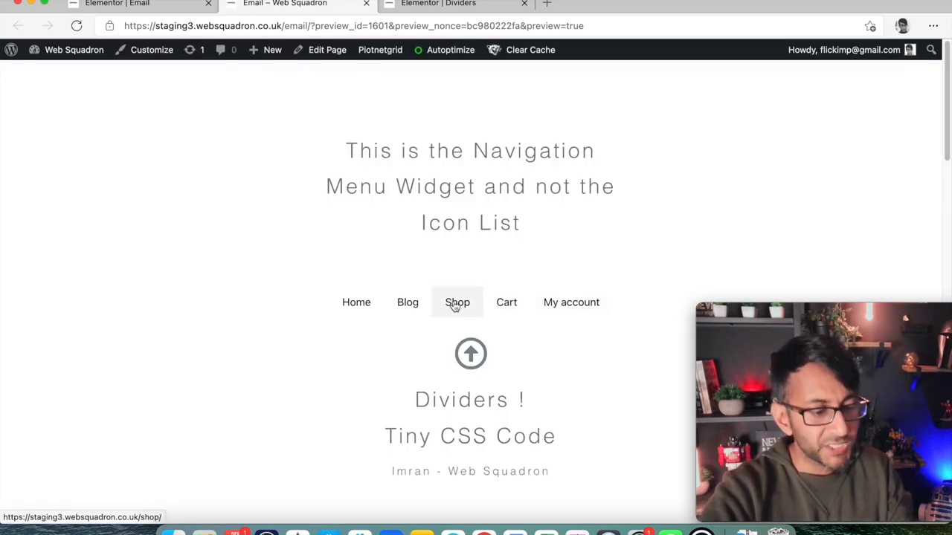
{"action": "right_click", "coordinate": [457, 302]}
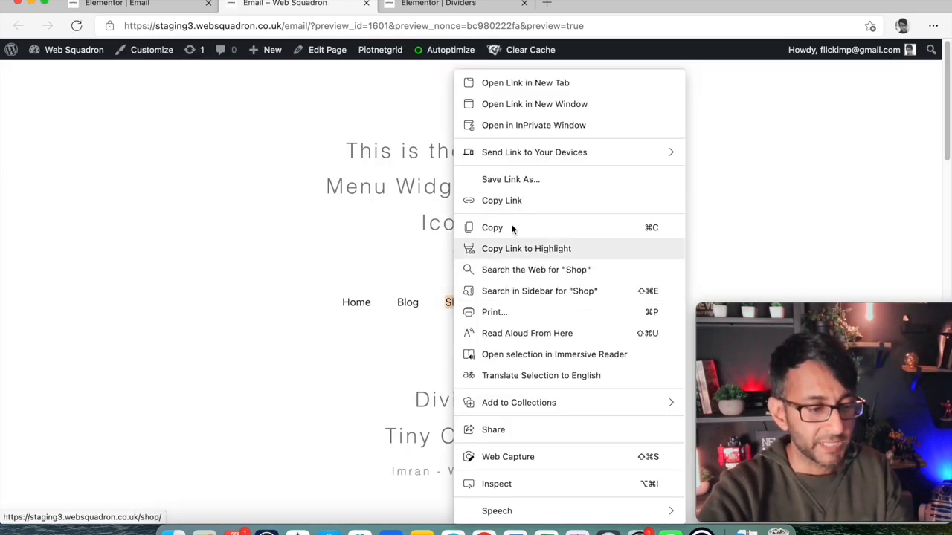
{"action": "mouse_move", "coordinate": [539, 483]}
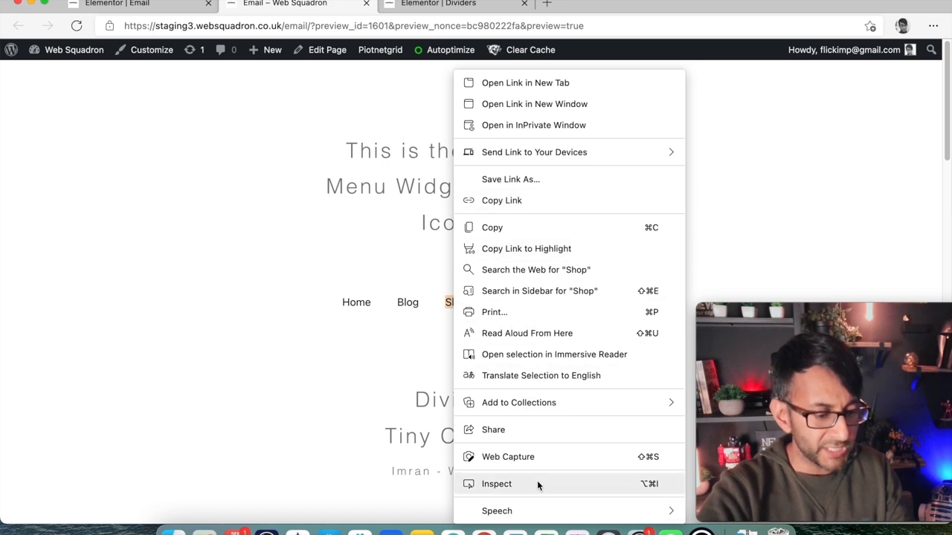
- Inspect the Shop link in DevTools and copy the menu list ID menu-1-147d824
{"action": "left_click", "coordinate": [497, 484]}
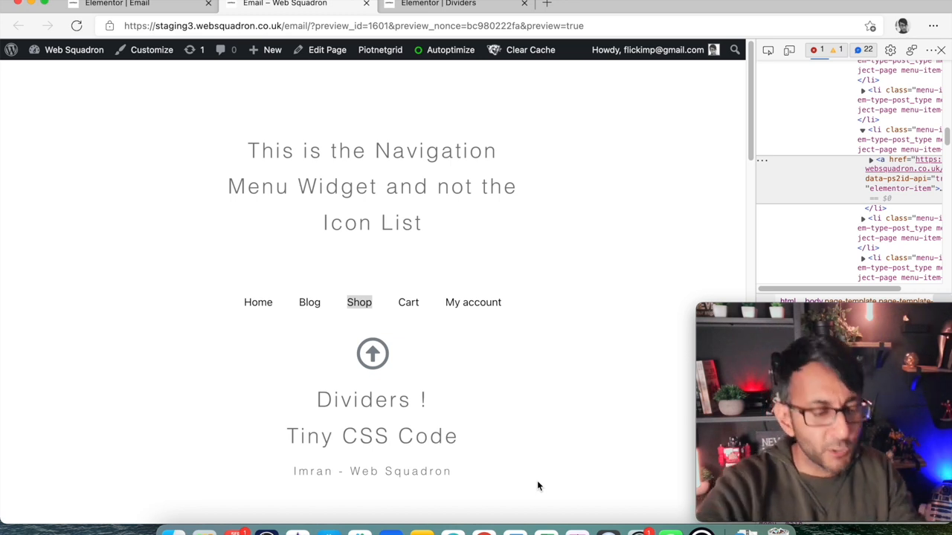
{"action": "mouse_move", "coordinate": [756, 252]}
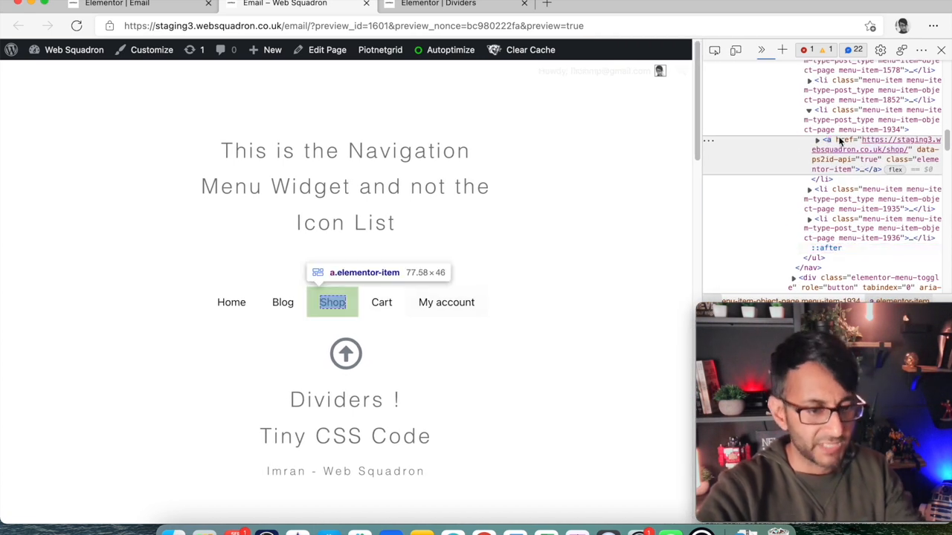
{"action": "mouse_move", "coordinate": [232, 302]}
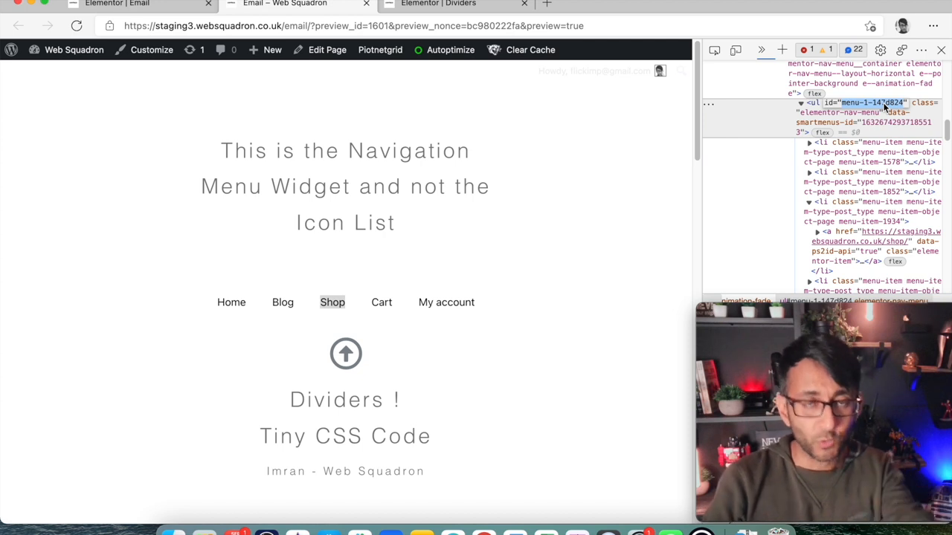
{"action": "right_click", "coordinate": [874, 103]}
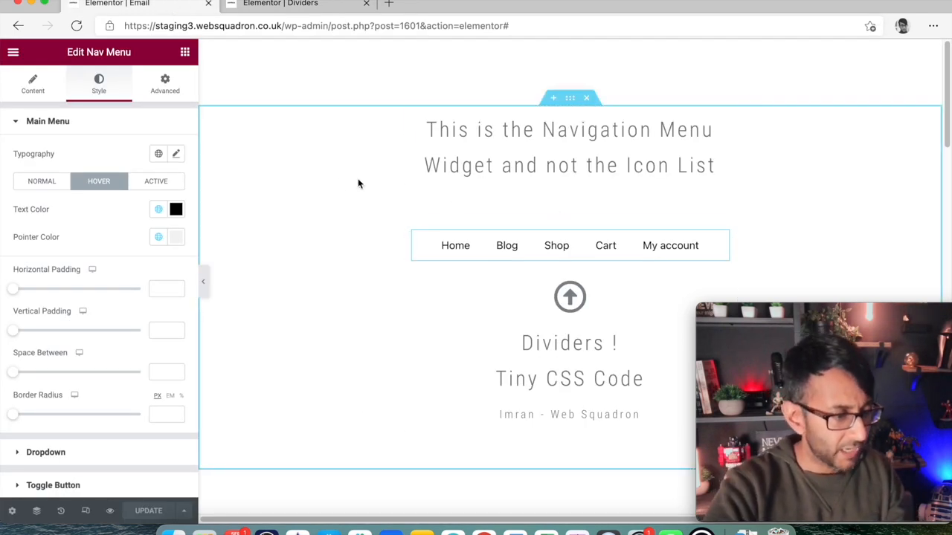
- Add Custom CSS giving #menu-1-147d824 .menu-item:not(:last-child) a a 1px solid #d0d0ce right border
{"action": "left_click", "coordinate": [164, 83]}
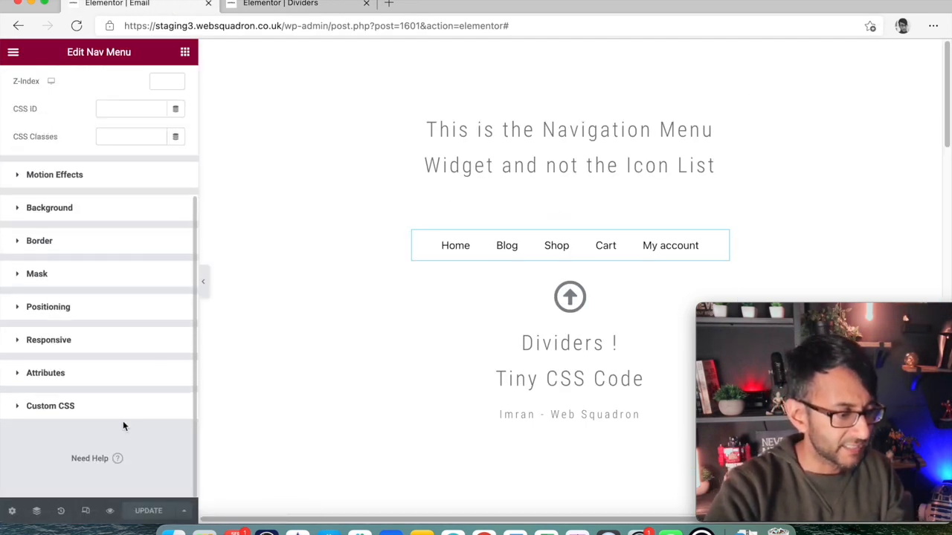
{"action": "left_click", "coordinate": [51, 405]}
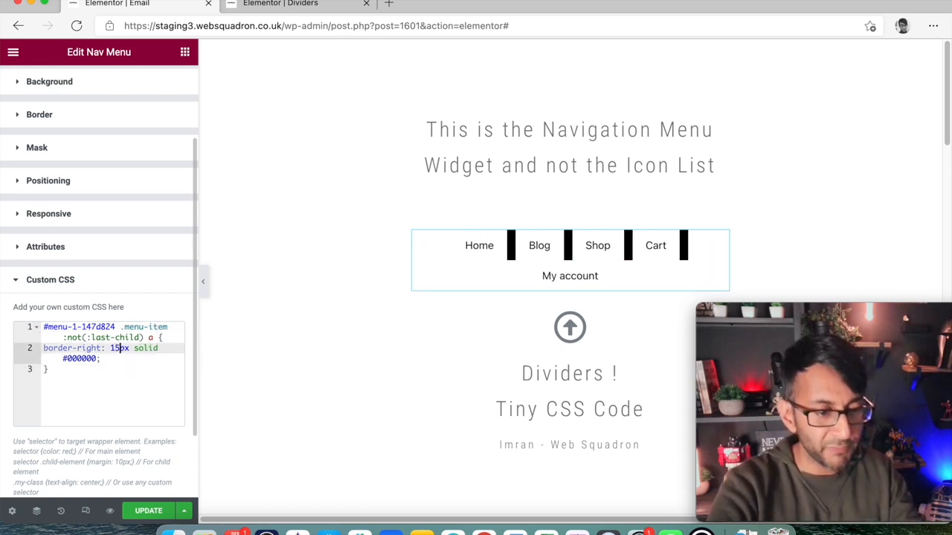
{"action": "key", "text": "Backspace"}
{"action": "type", "text": "d0d0ce"}
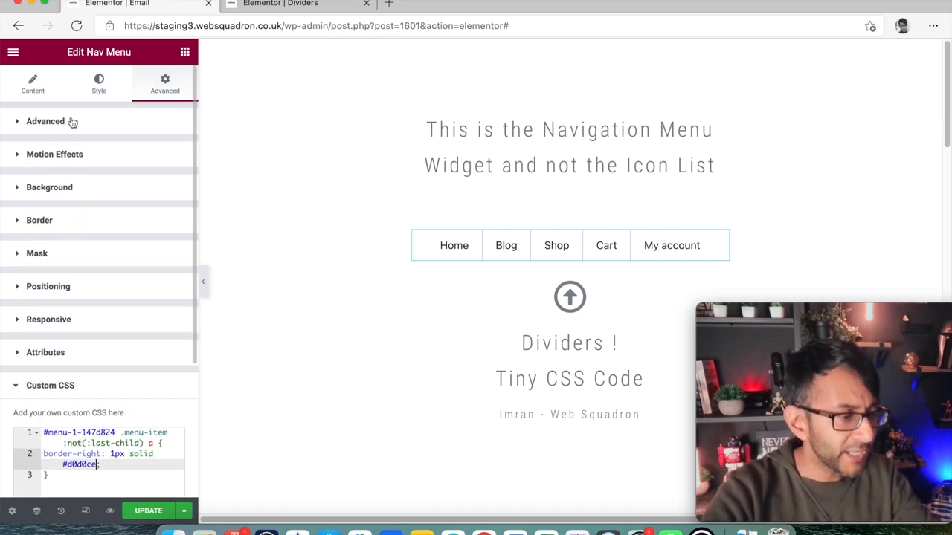
- Adjust the Main Menu vertical padding slider, settling on 3 for shorter dividers
{"action": "left_click", "coordinate": [98, 83]}
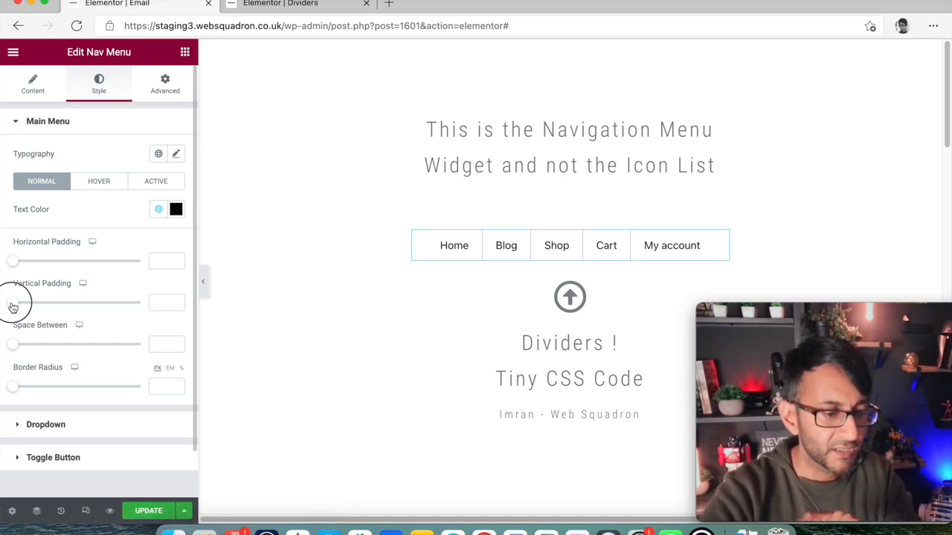
{"action": "left_click_drag", "start_coordinate": [12, 304], "coordinate": [26, 303]}
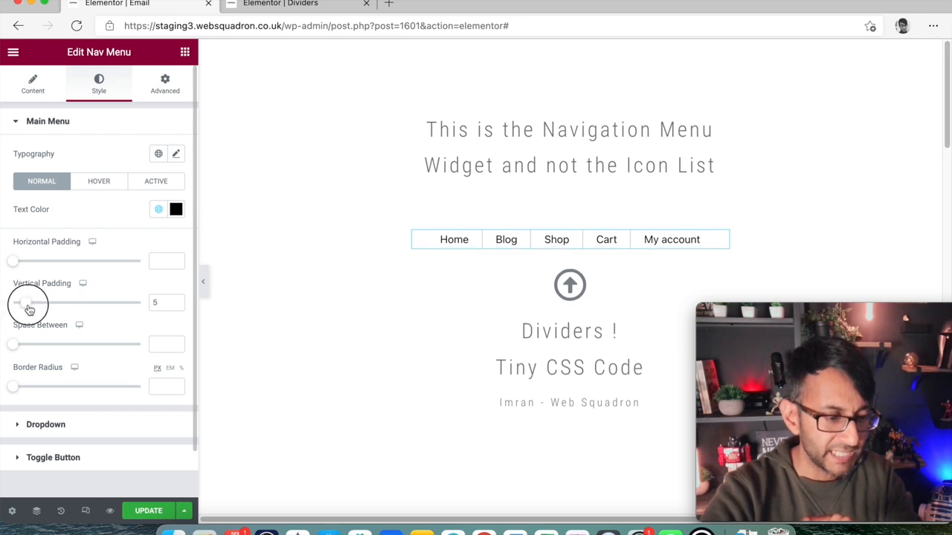
{"action": "left_click_drag", "start_coordinate": [28, 303], "coordinate": [59, 303]}
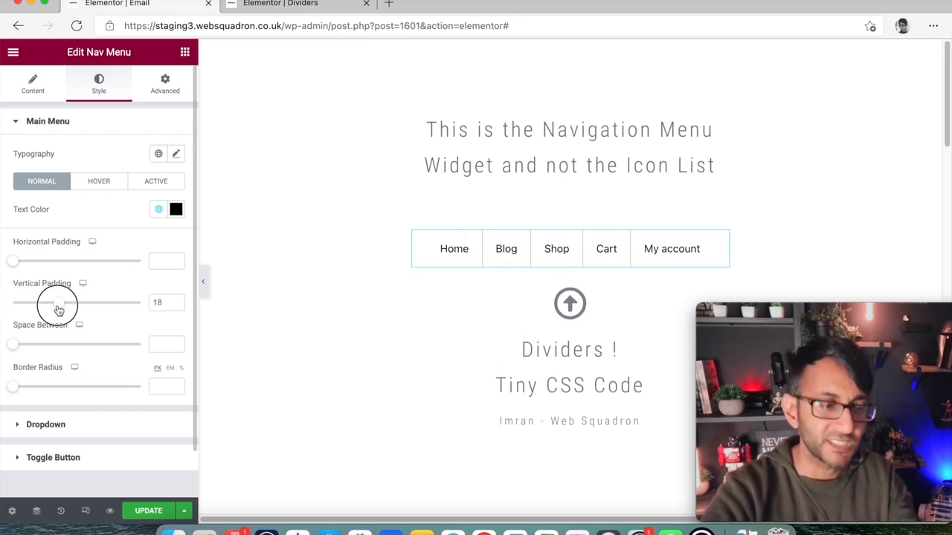
{"action": "left_click_drag", "start_coordinate": [62, 304], "coordinate": [17, 303]}
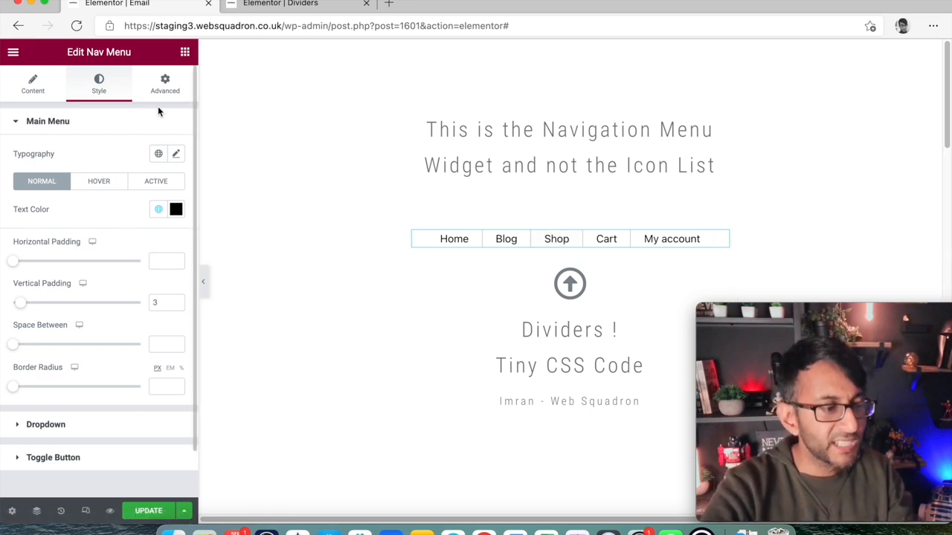
- Set the widget's padding to 5 in Advanced, then hide the editor sidebar to preview the menu
{"action": "left_click", "coordinate": [164, 84]}
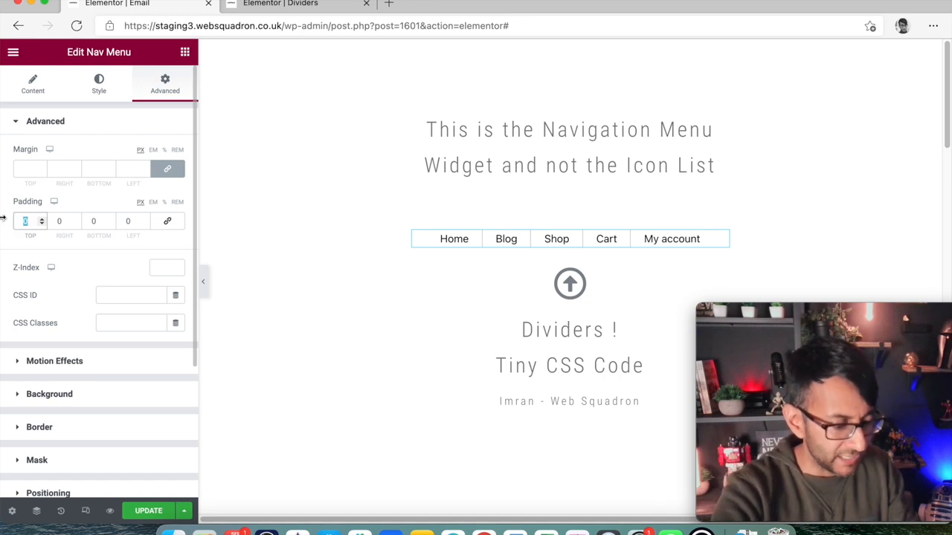
{"action": "type", "text": "5"}
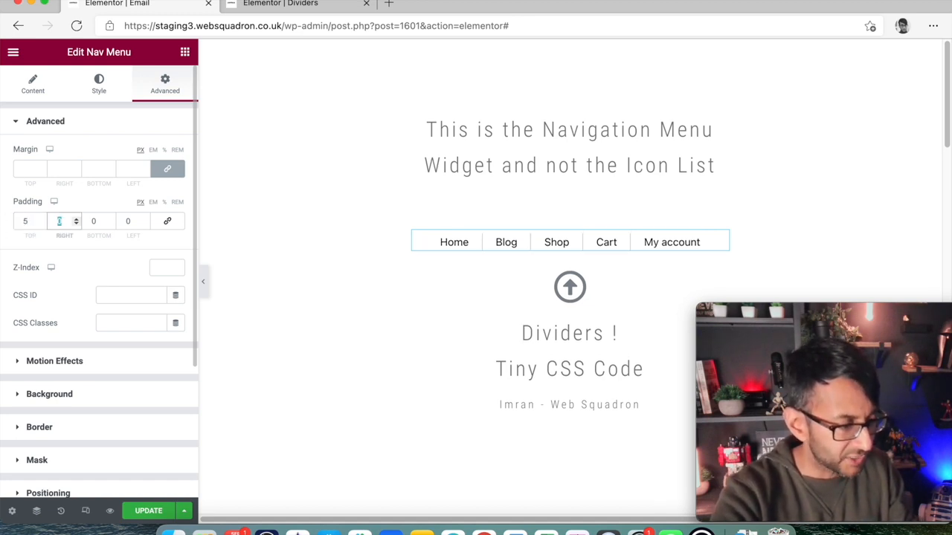
{"action": "type", "text": "5"}
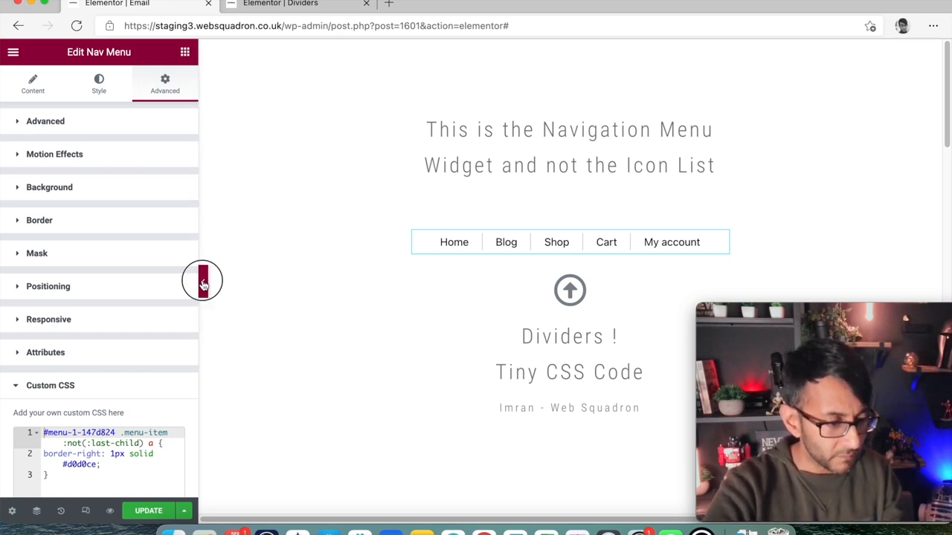
{"action": "left_click", "coordinate": [202, 281]}
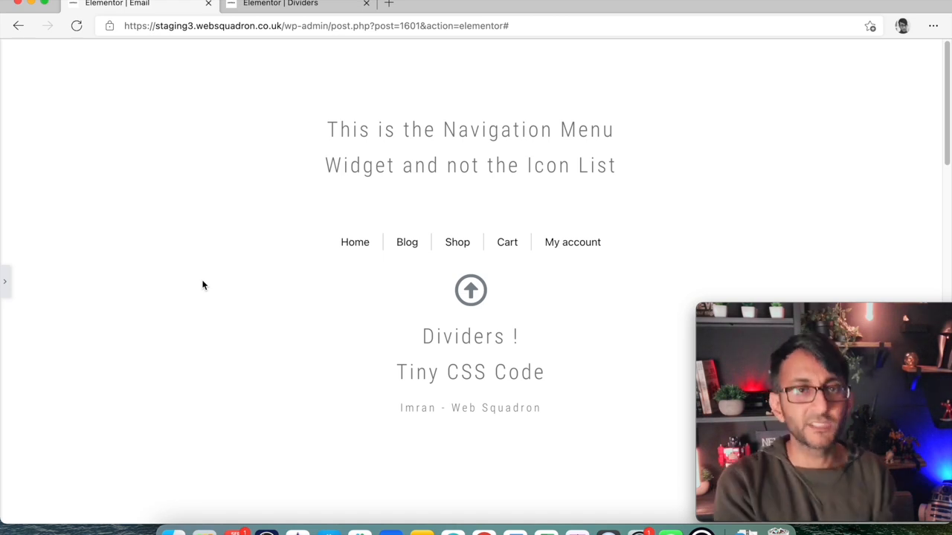